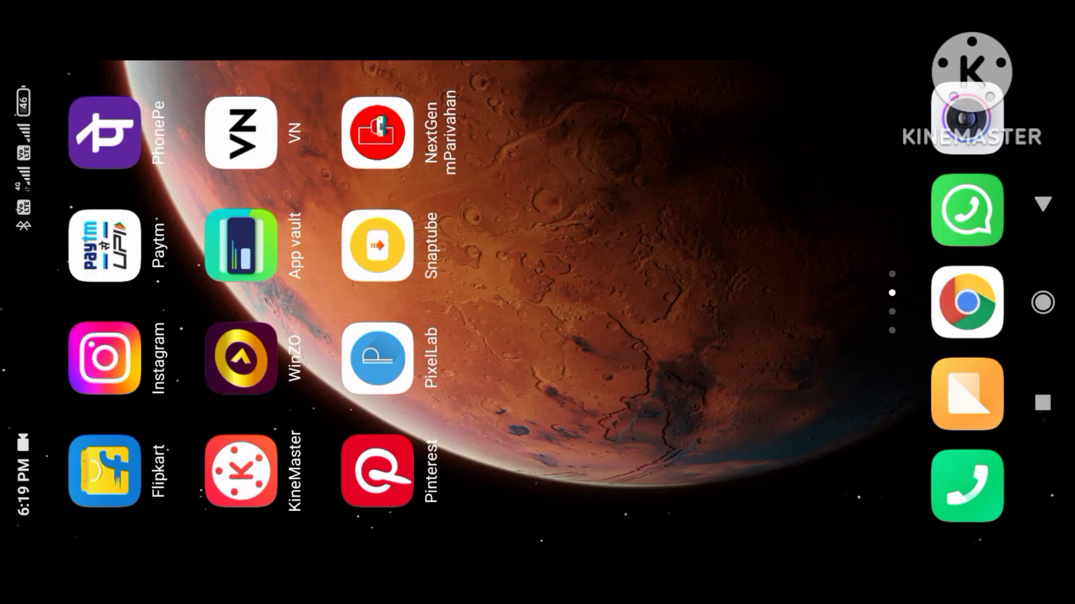
Step: Search the Play Store for 'pixa' and launch PixelLab from the pixellab suggestion
scroll(left, 3)
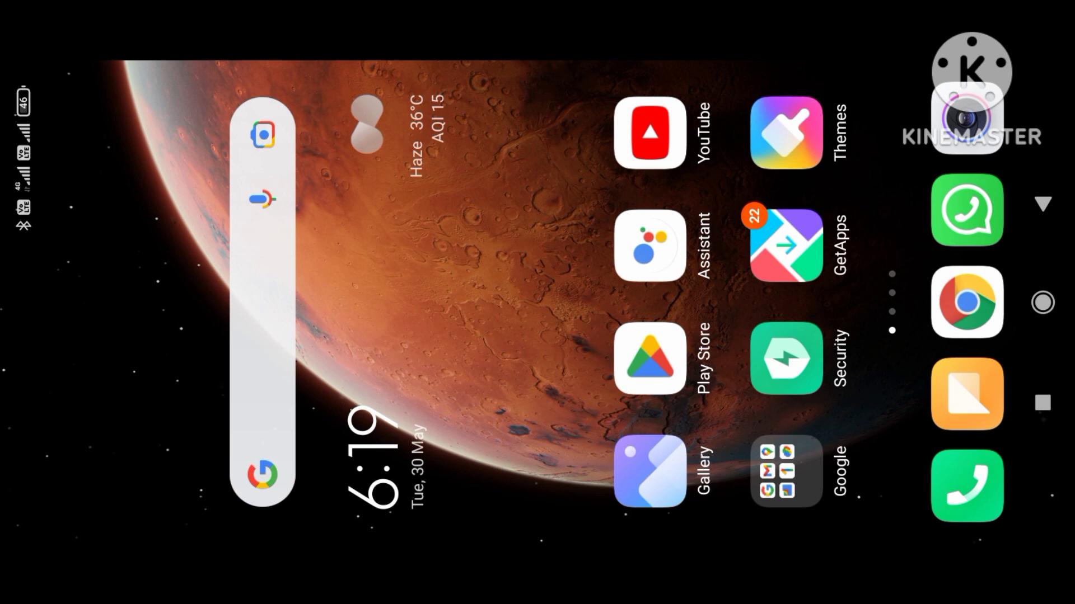
click(650, 358)
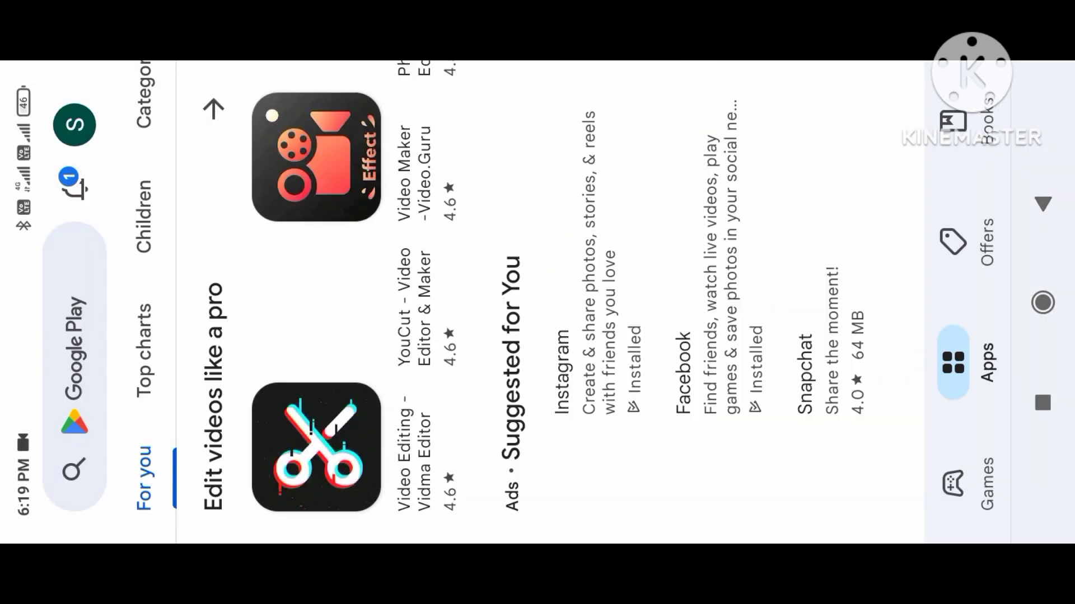
click(72, 469)
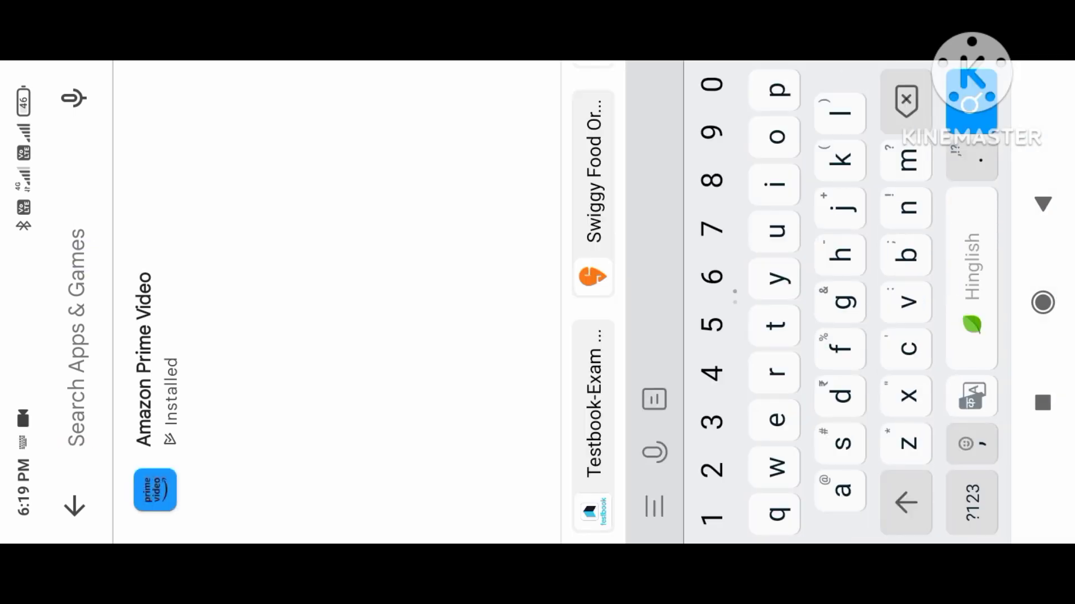
text(pixa)
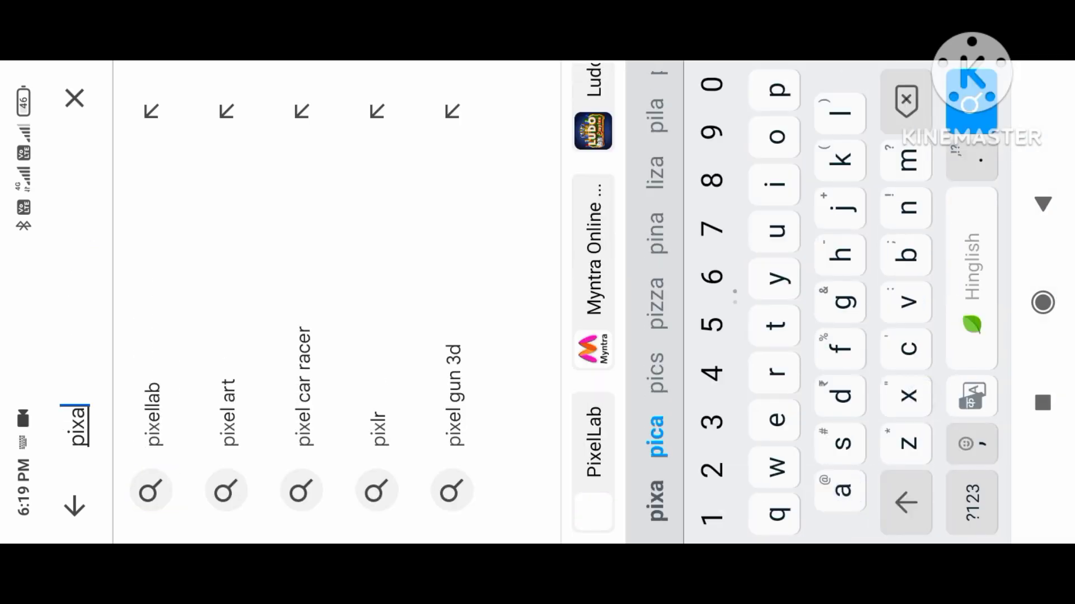
click(152, 418)
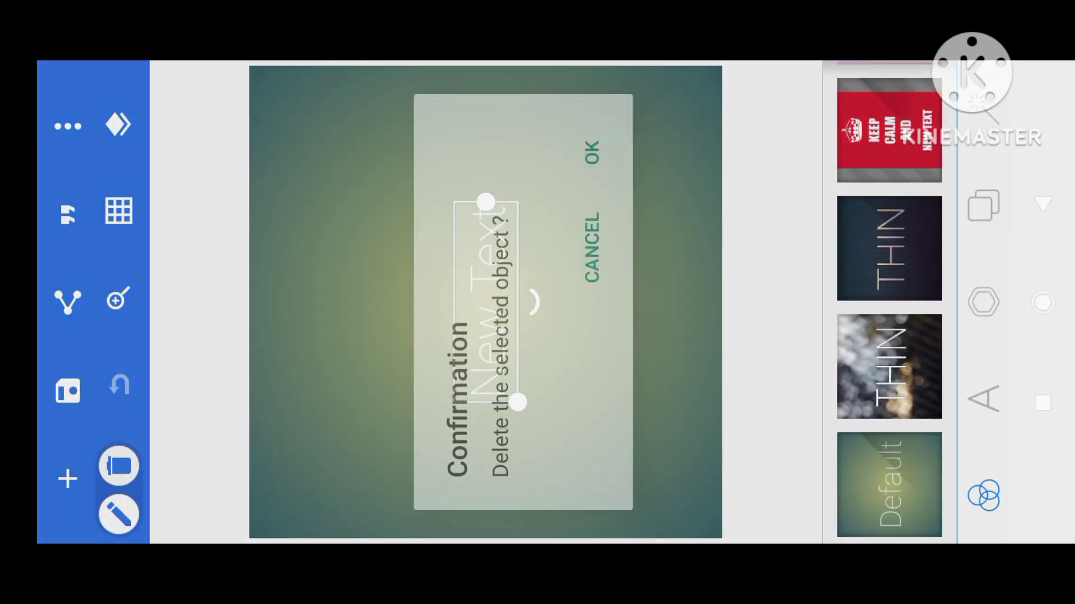
Step: Delete the default text, start a new blank project and clear the remaining object
click(590, 149)
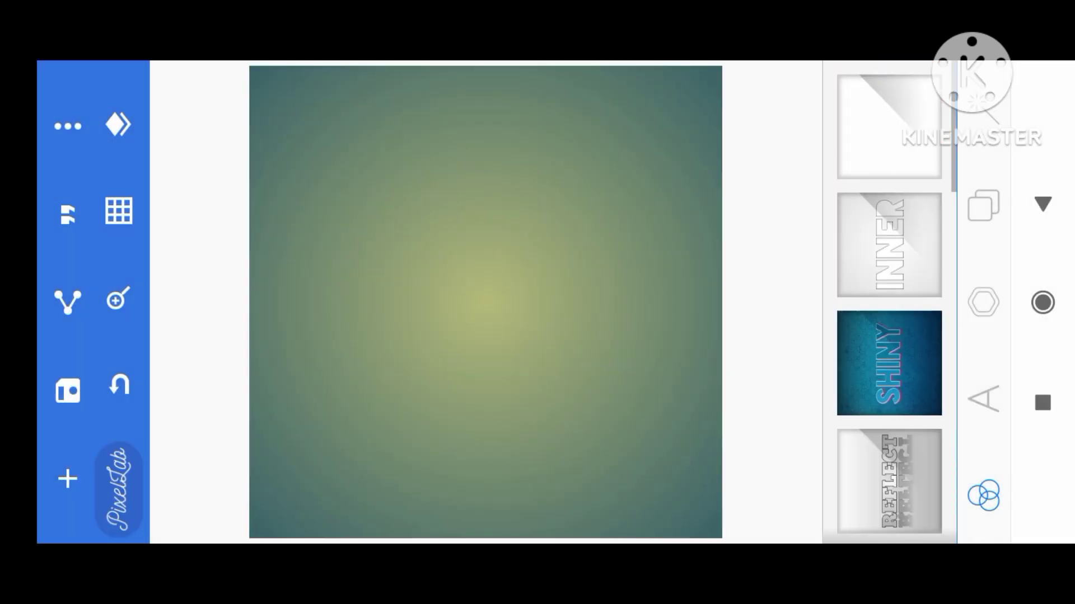
click(887, 365)
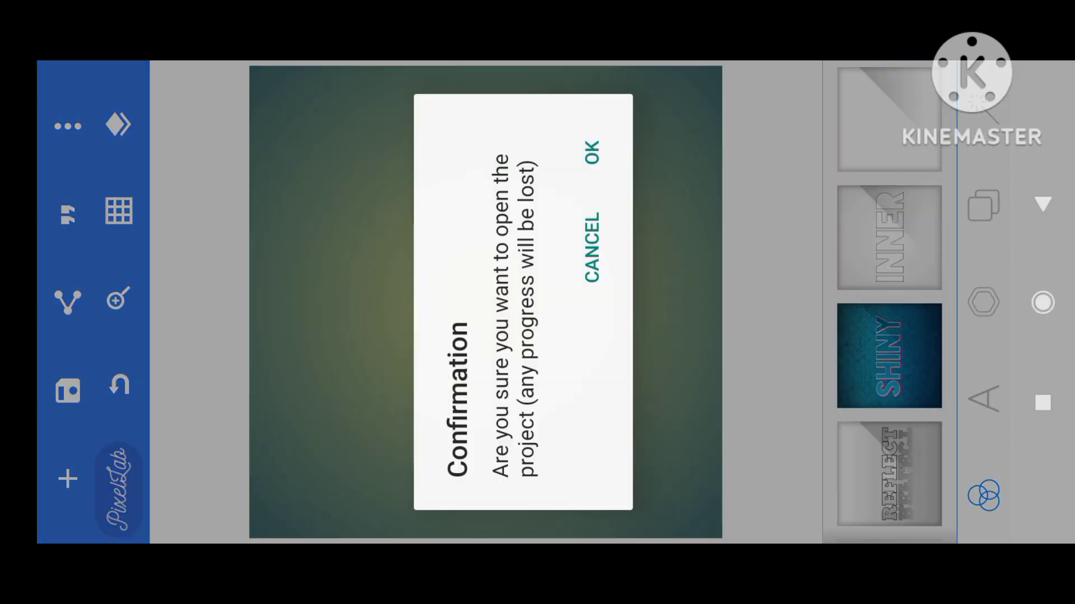
click(593, 152)
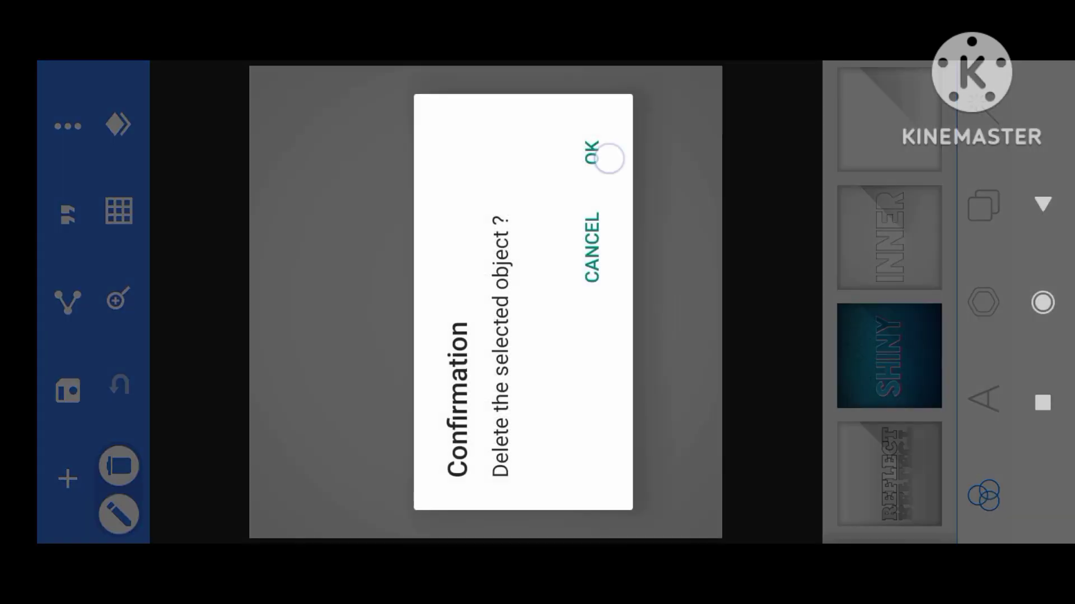
click(605, 158)
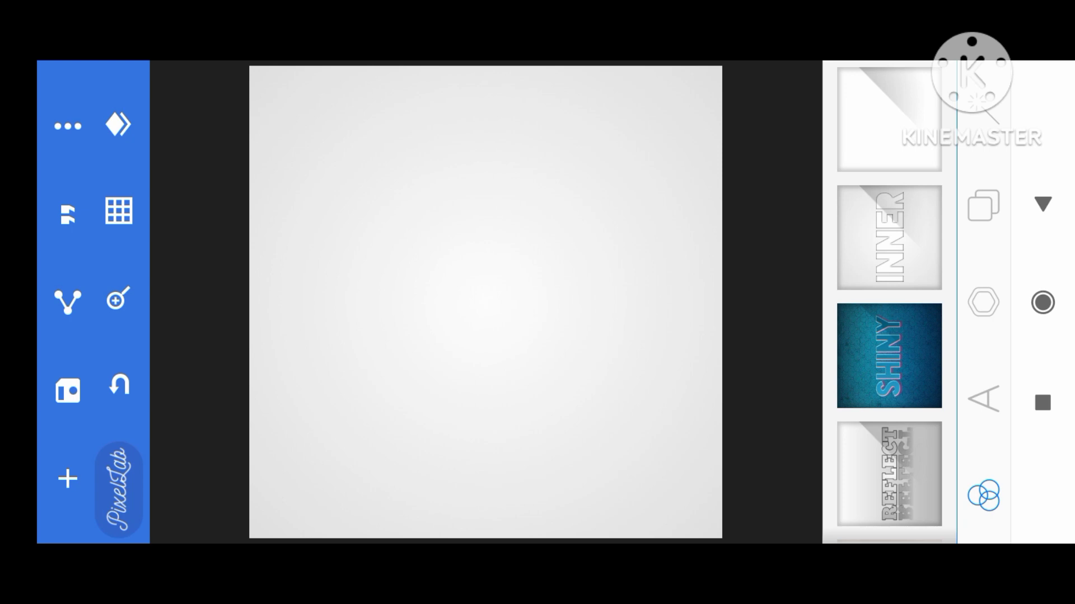
click(67, 126)
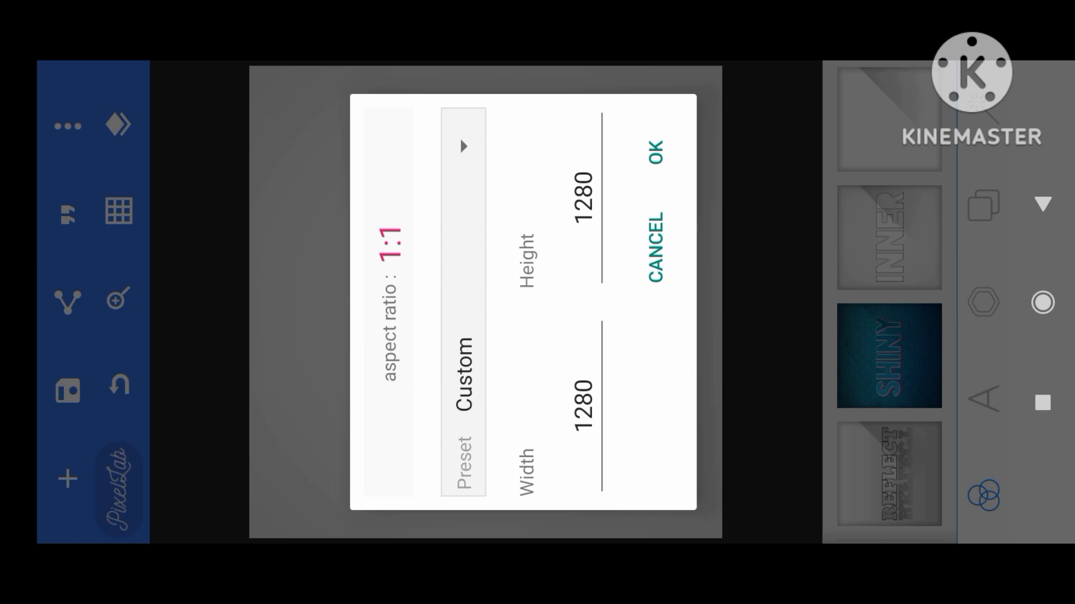
Step: Resize the 1280x1280 canvas to a tall portrait width and height
click(464, 146)
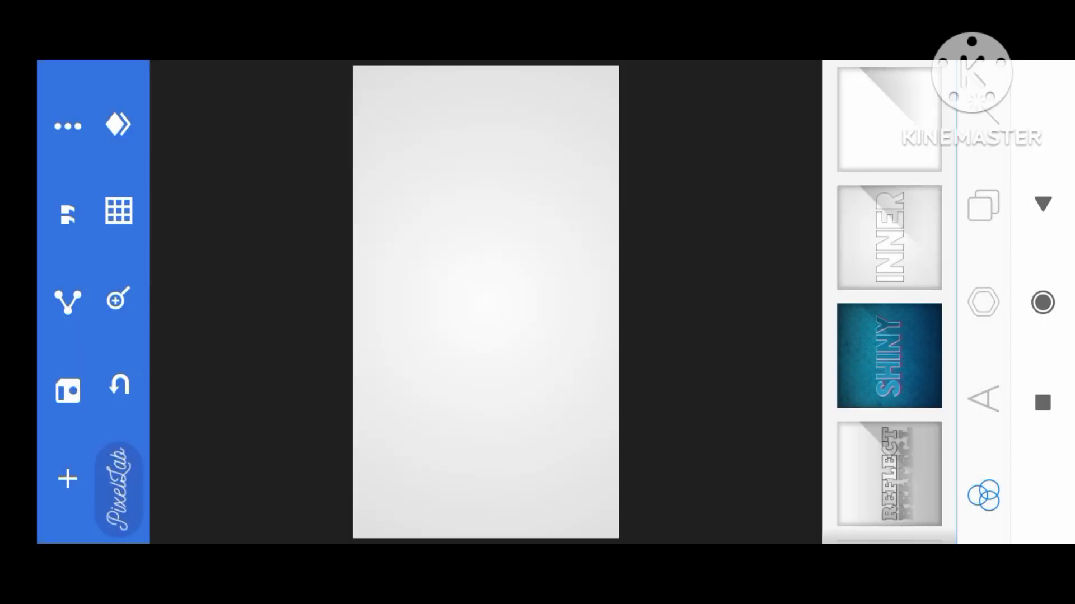
click(983, 303)
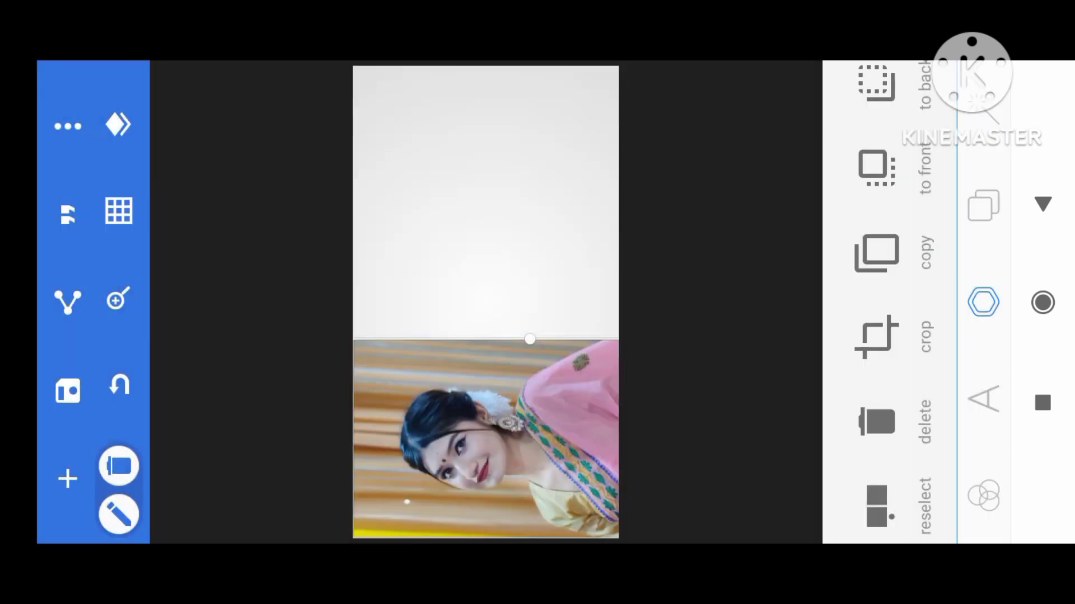
Step: Move the pink-sari photo into place in the lower part of the canvas
drag(529, 339, 423, 365)
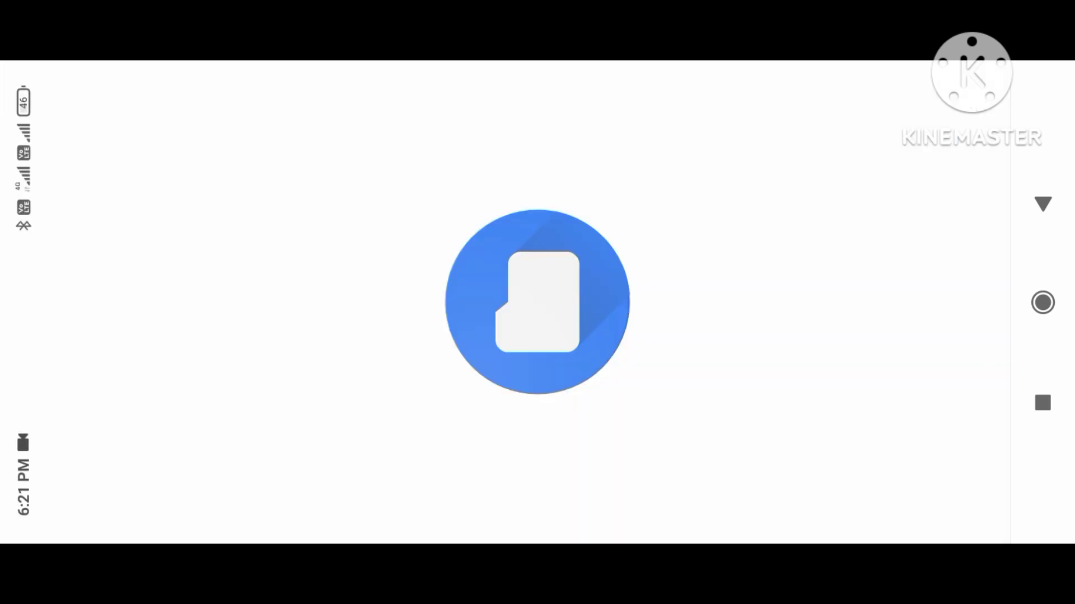
Step: Pick the remaining sari photo from the file picker to import it
click(539, 301)
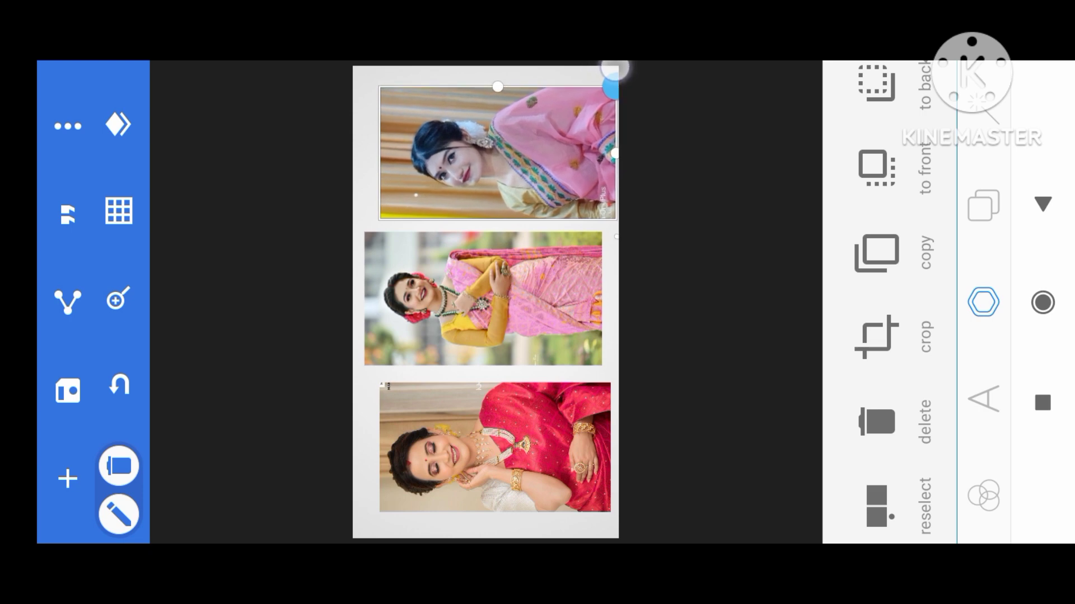
Step: Resize the top photo to match the others and select the lower photos for editing
drag(610, 82, 604, 90)
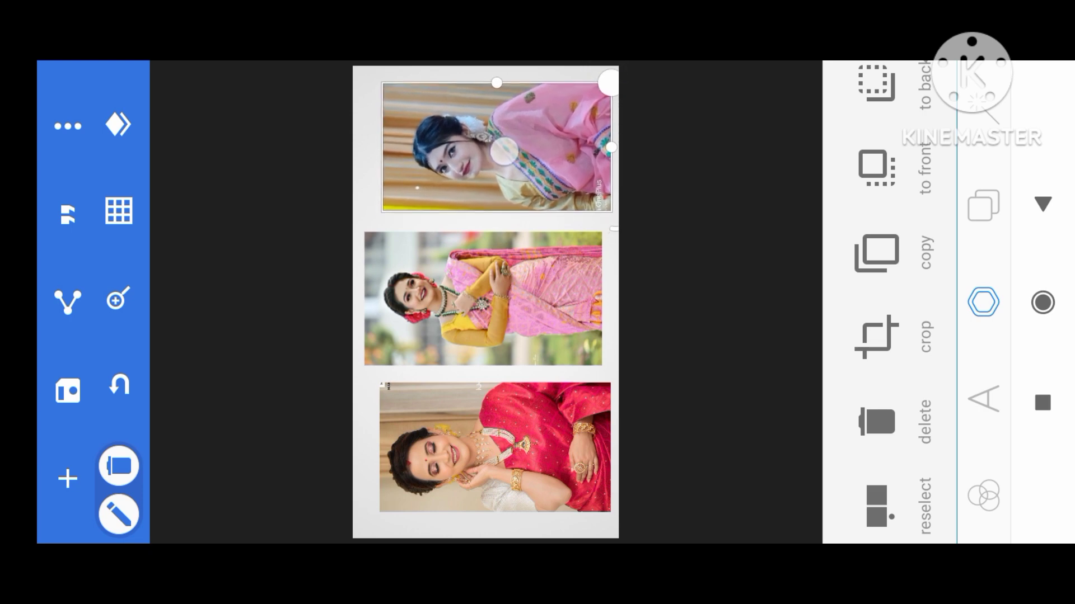
click(496, 449)
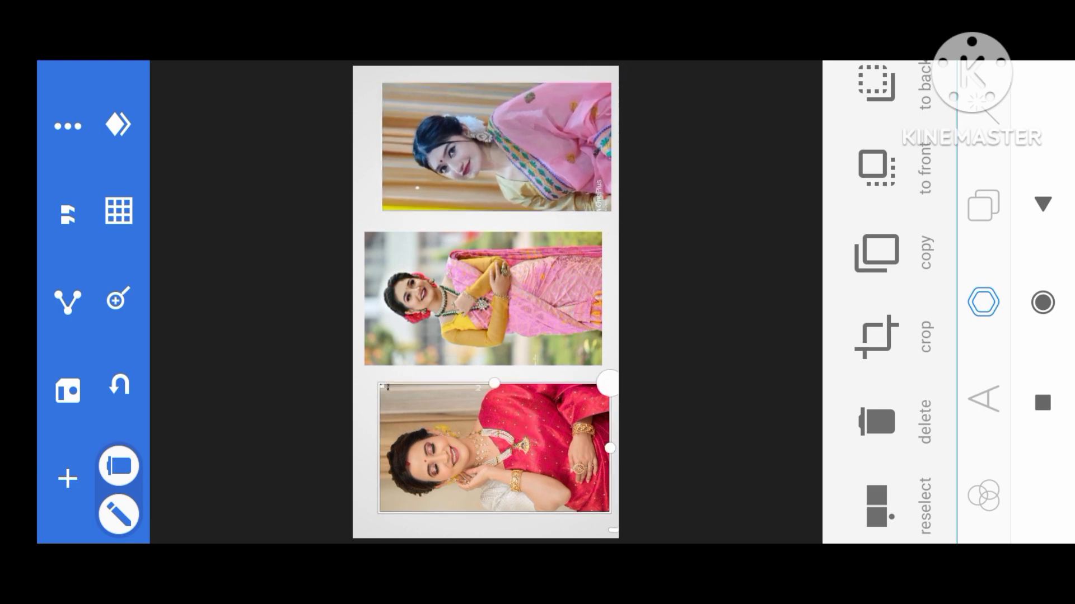
click(481, 299)
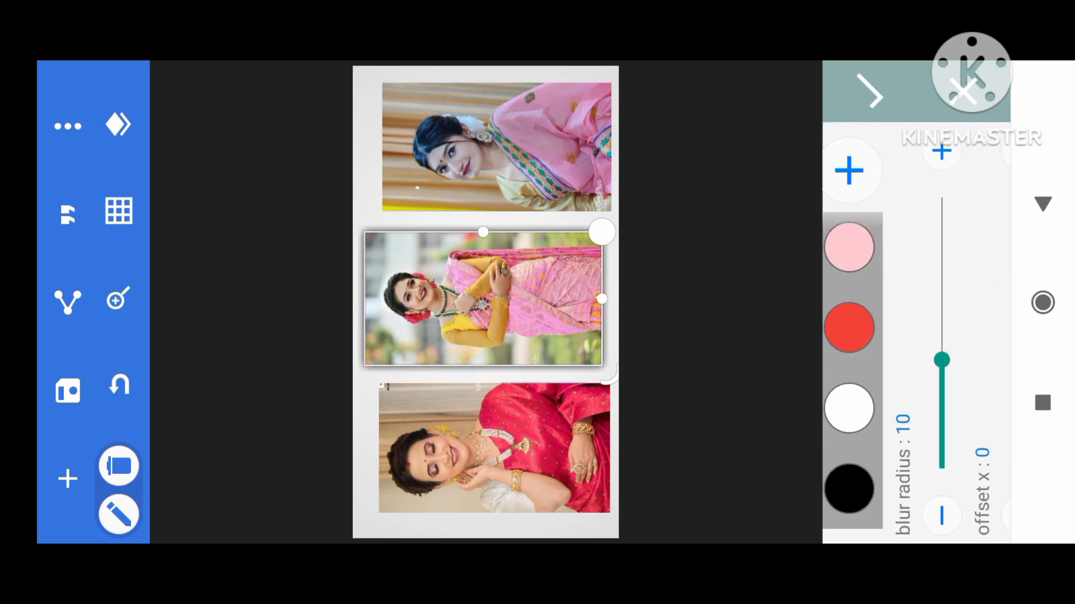
Step: Soften the drop shadows on the middle and bottom photos to a blur radius around 10
drag(941, 358, 941, 200)
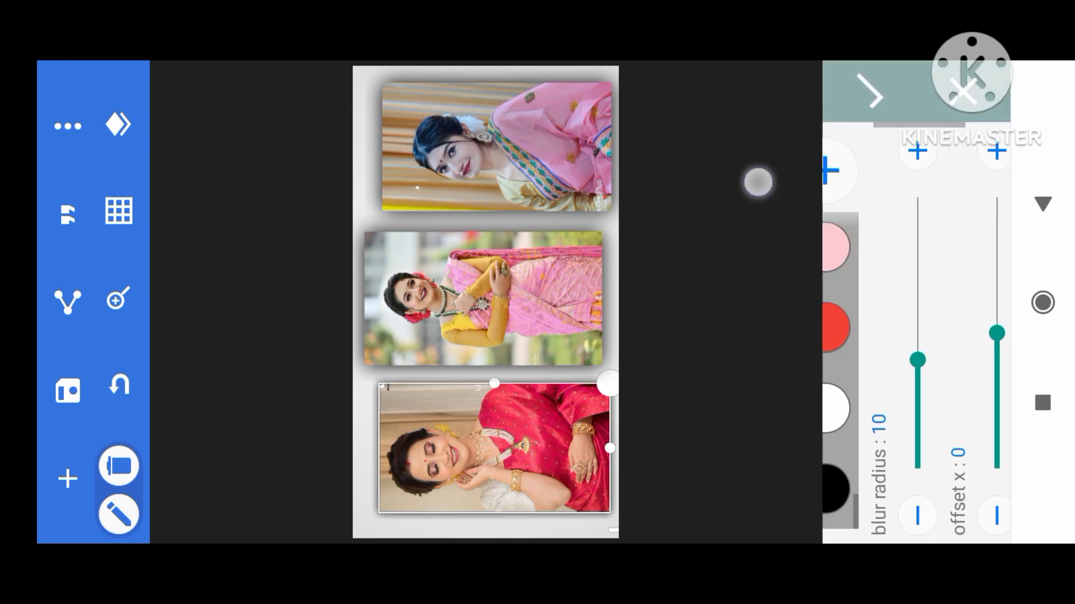
drag(916, 359, 887, 199)
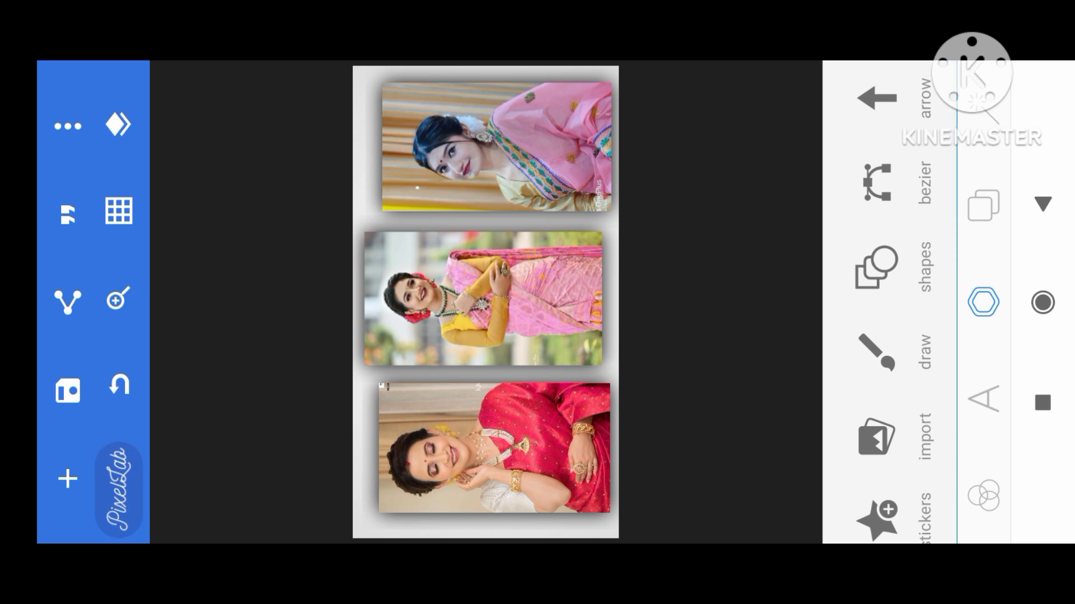
Step: Add a white stroke of width 2 to the bottom, middle and top photos
click(493, 449)
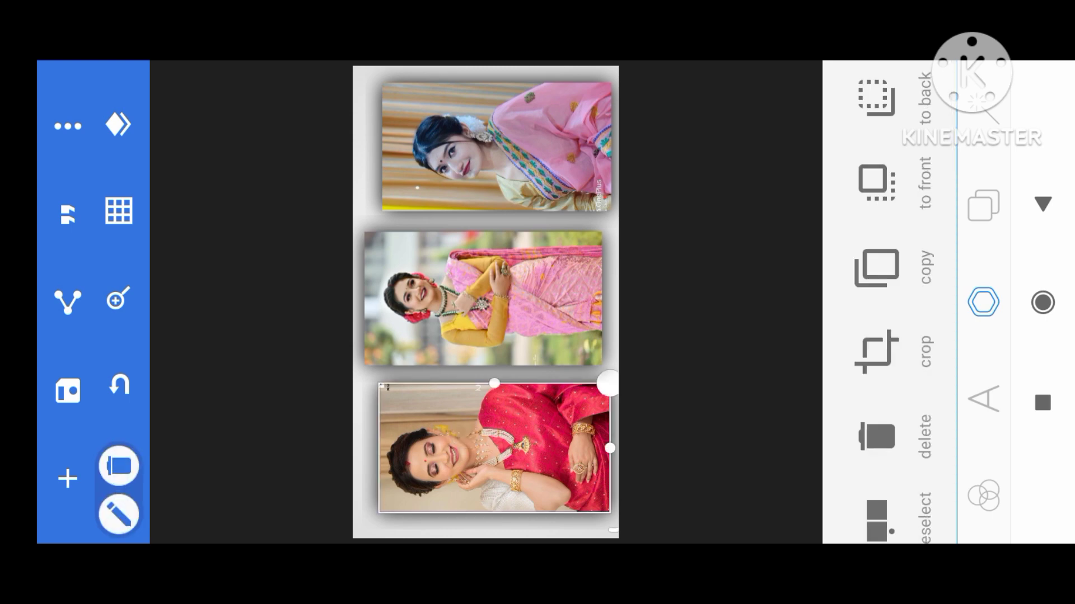
scroll(down, 3)
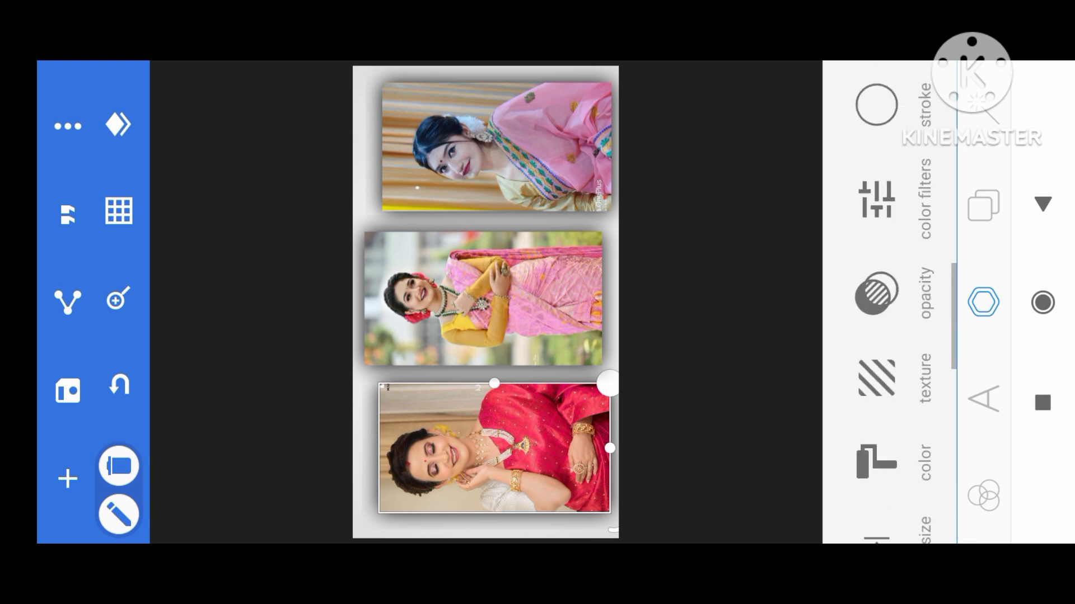
scroll(down, 3)
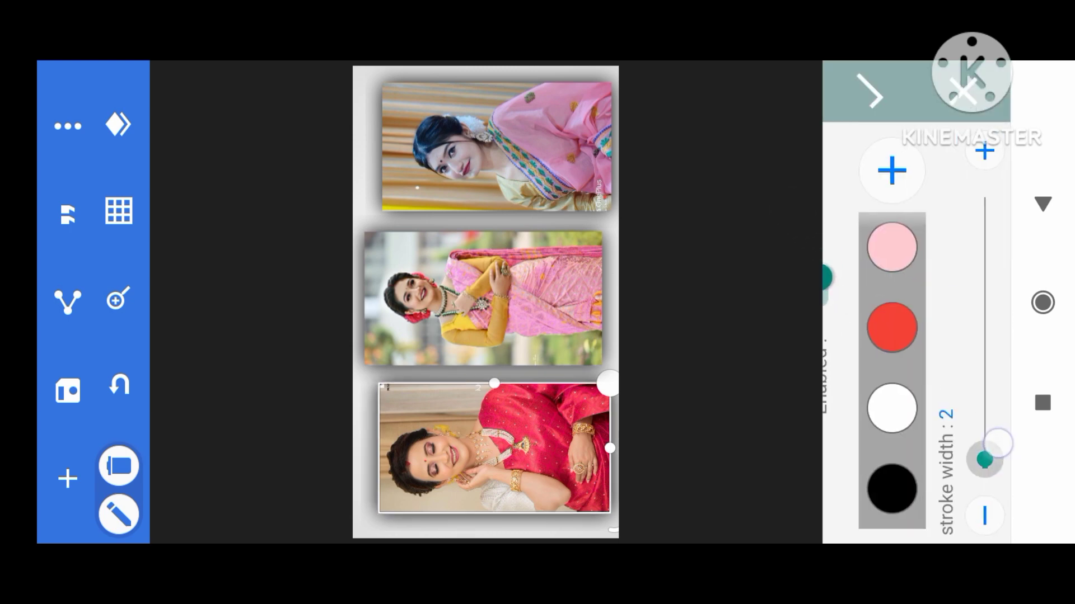
drag(997, 443, 984, 450)
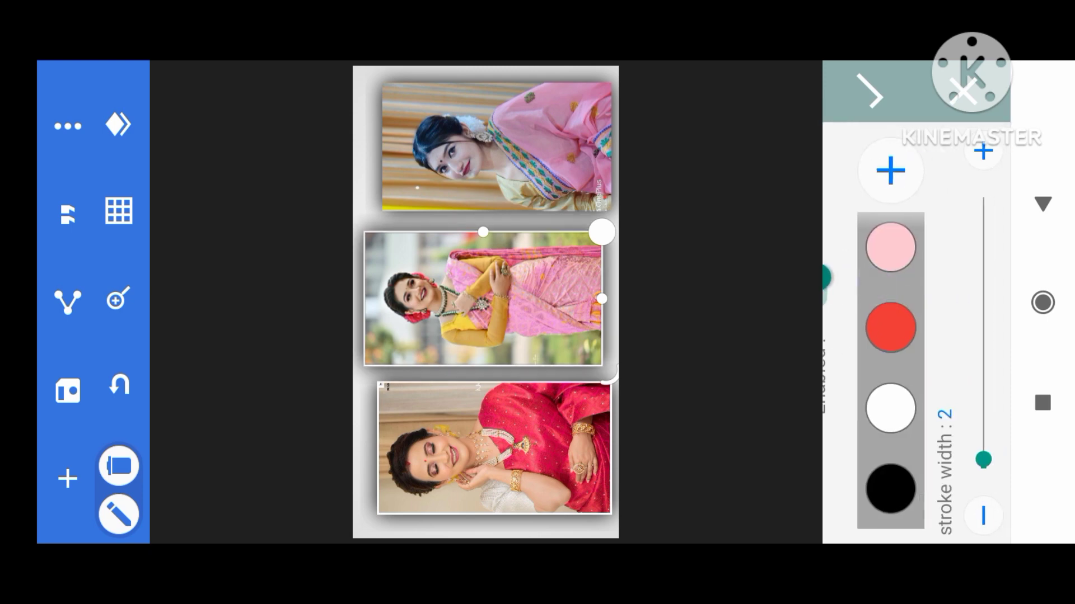
drag(983, 460, 982, 451)
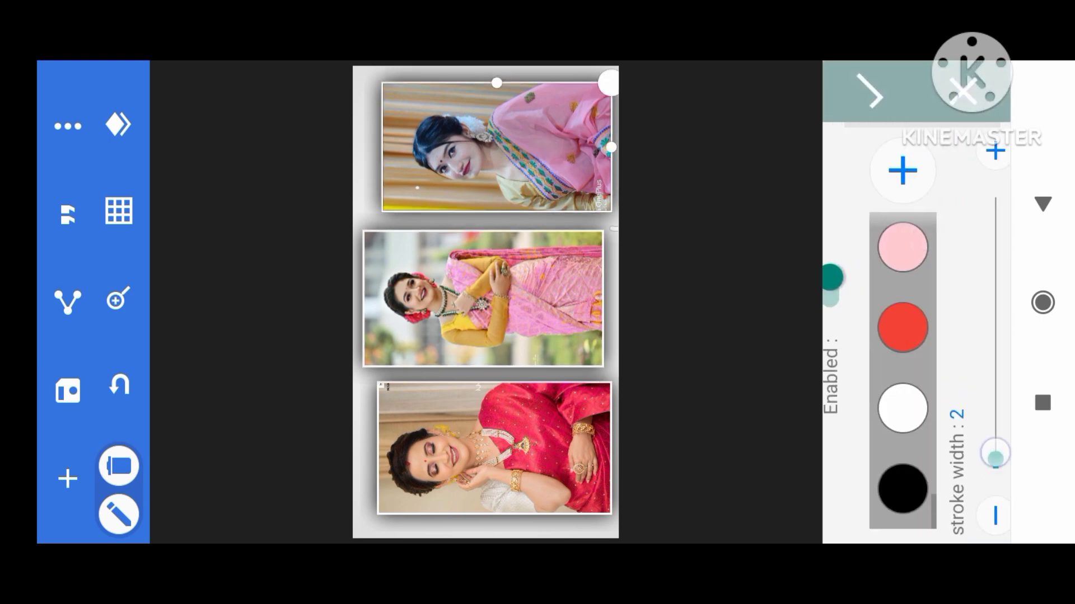
drag(994, 454, 994, 453)
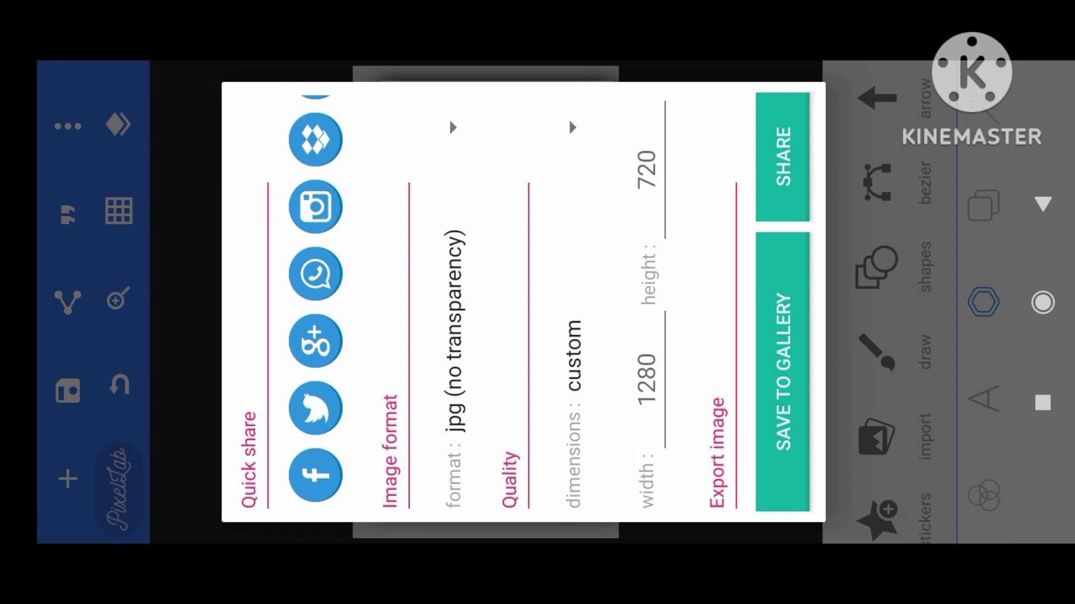
Step: Change the export image dimensions from the 1280 by 720 JPG default
click(572, 127)
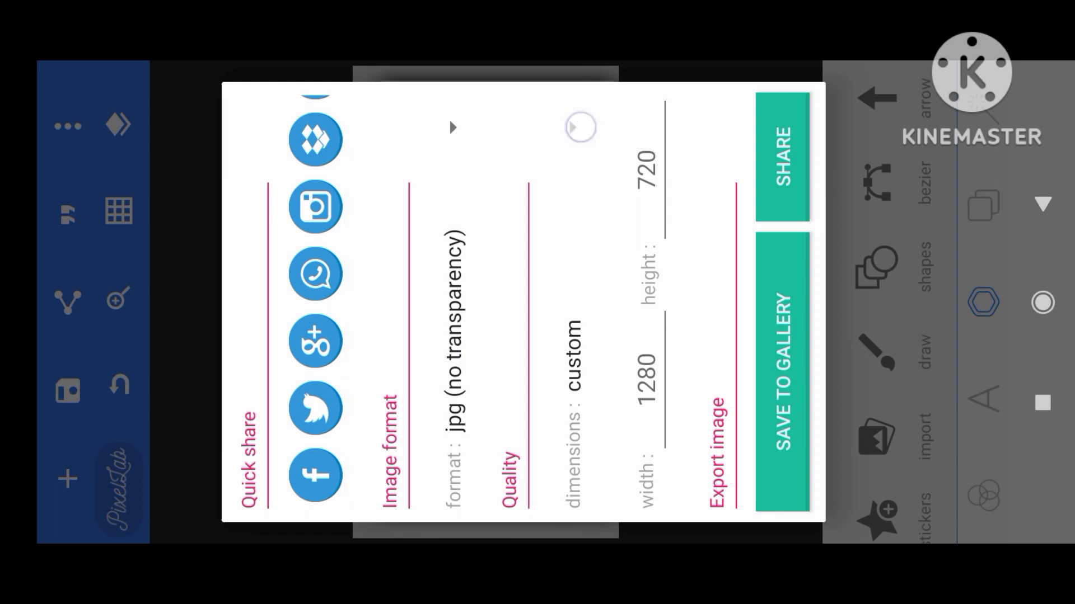